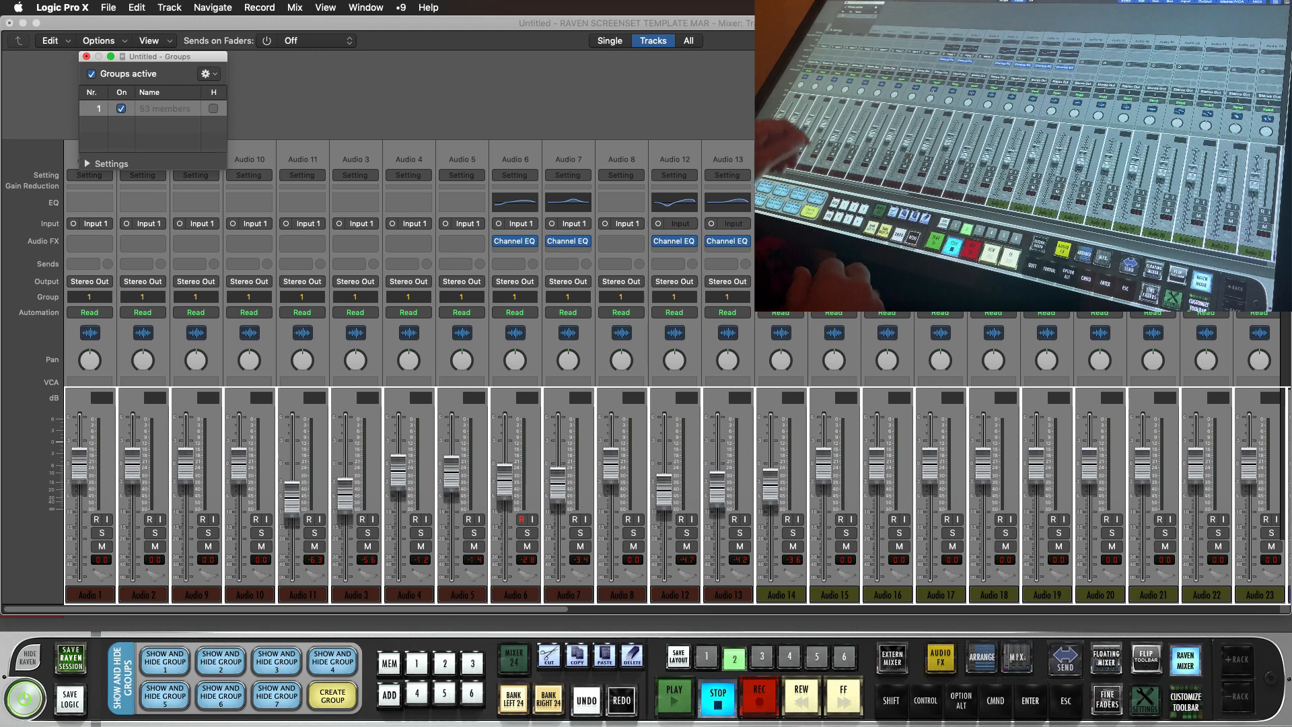
Enable Hide Track for group 1 and name it 'all'.
{"action": "left_click", "coordinate": [90, 163]}
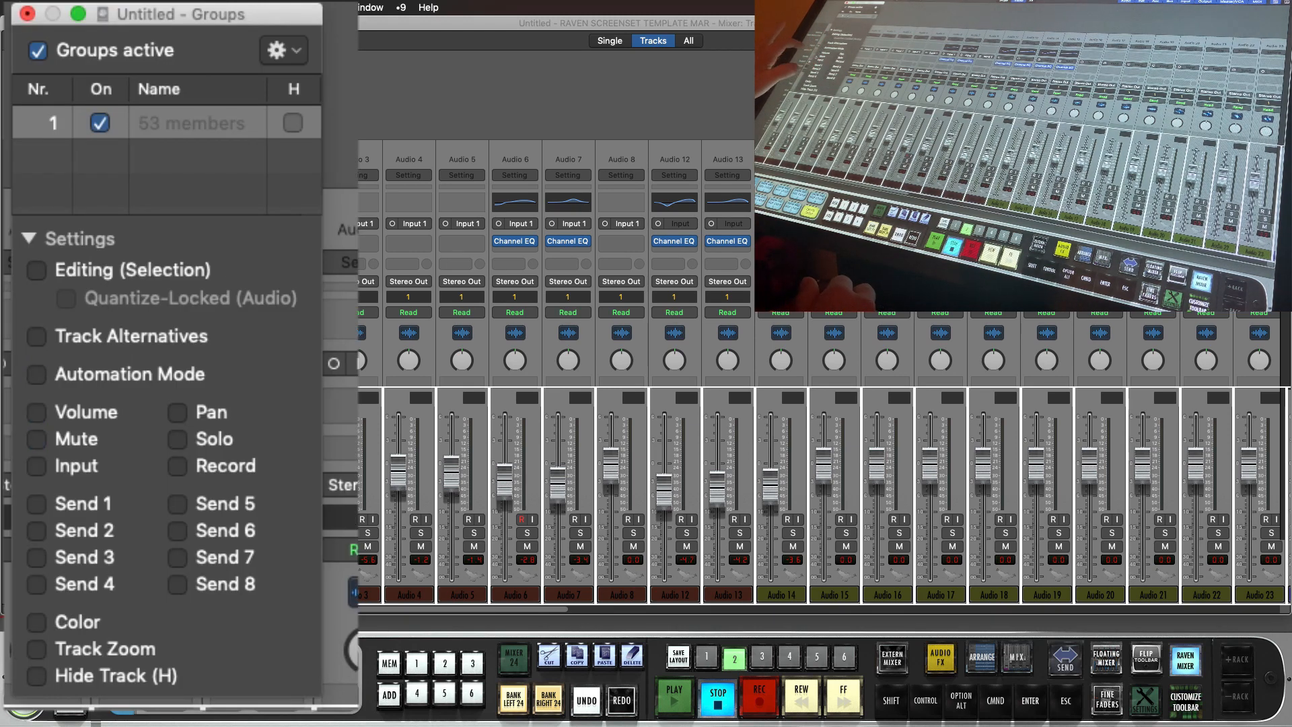
{"action": "left_click", "coordinate": [35, 676]}
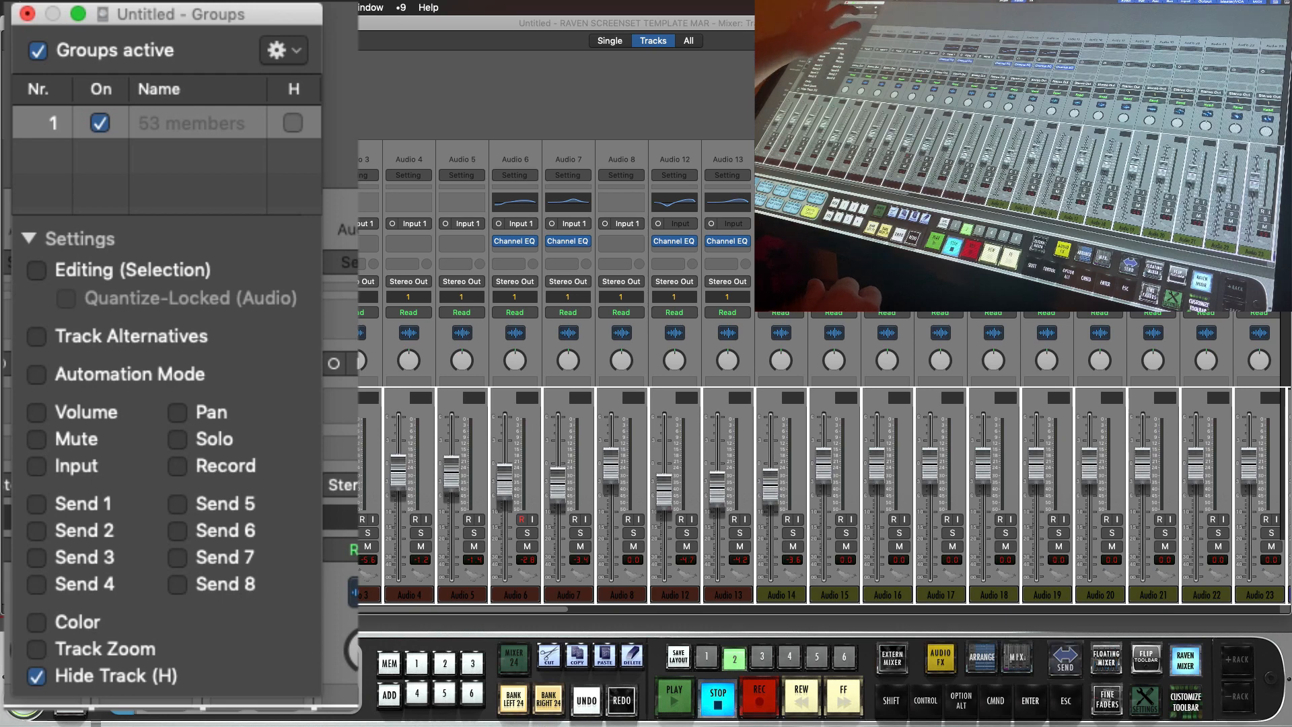
{"action": "type", "text": "all"}
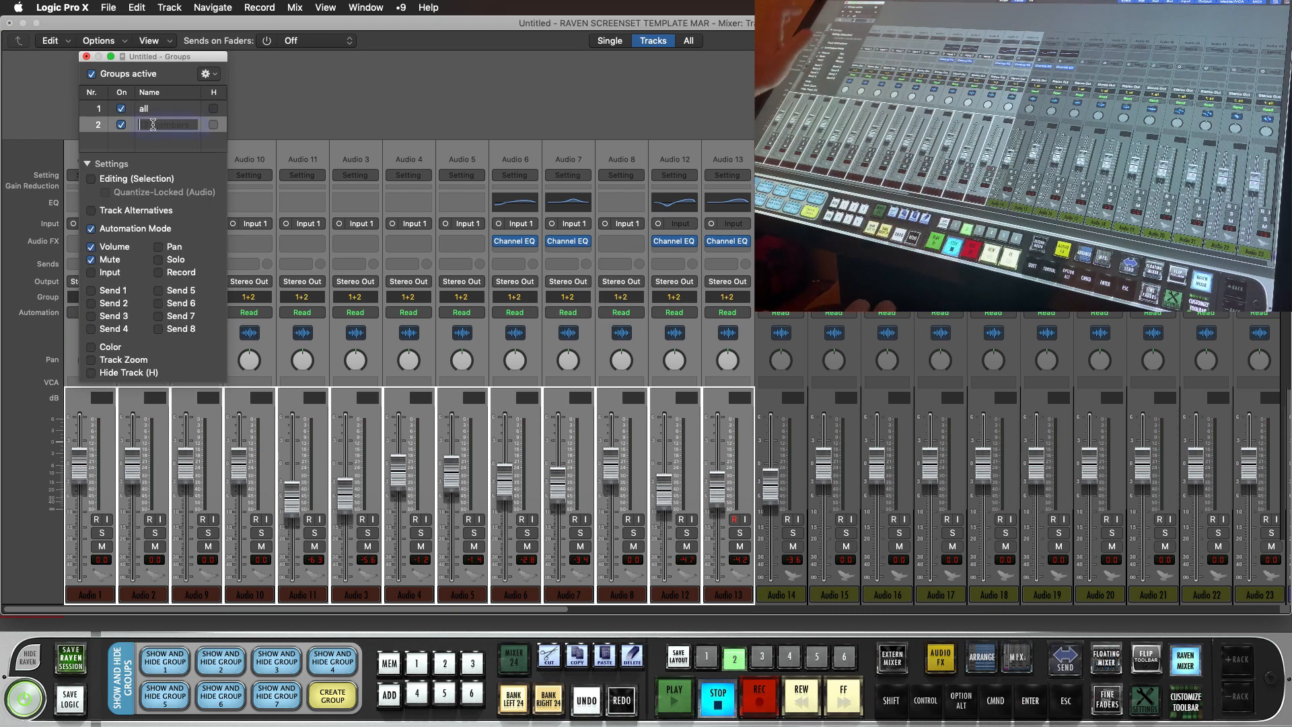
Name group 2 'Drums', then create hide-enabled group 3 named 'Music'.
{"action": "type", "text": "Drums"}
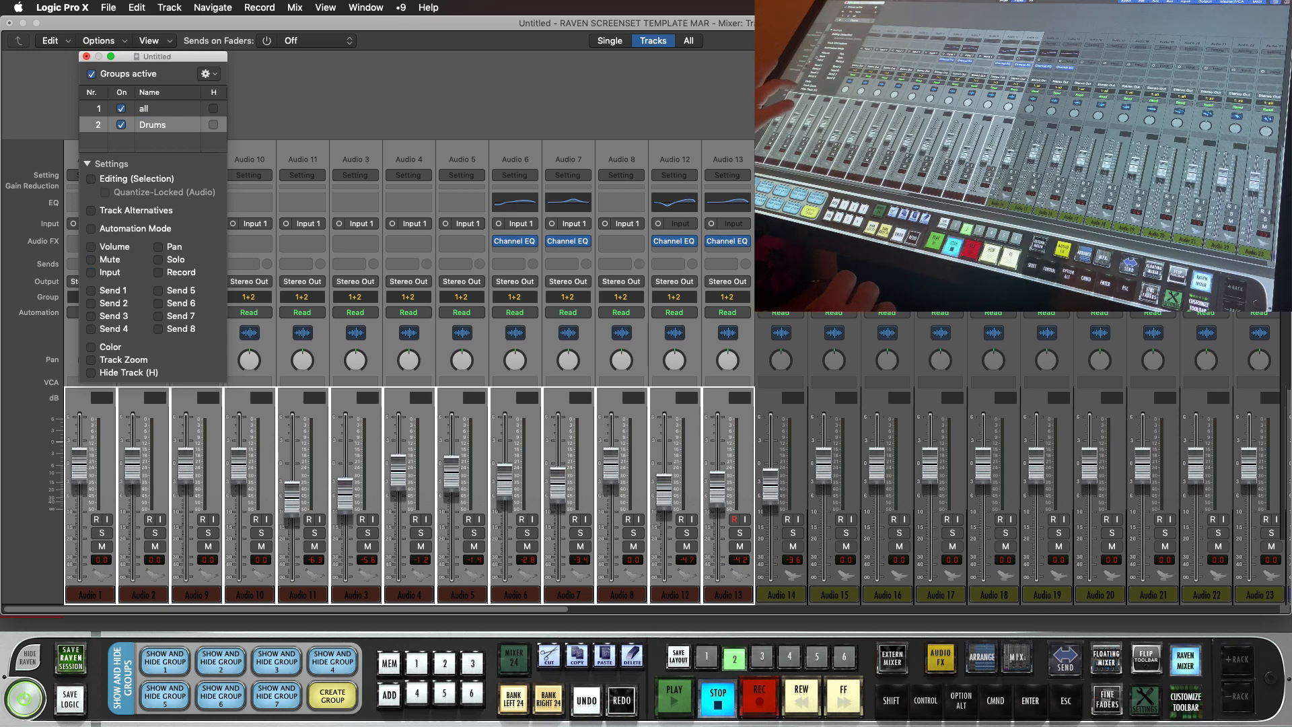
{"action": "left_click", "coordinate": [91, 373]}
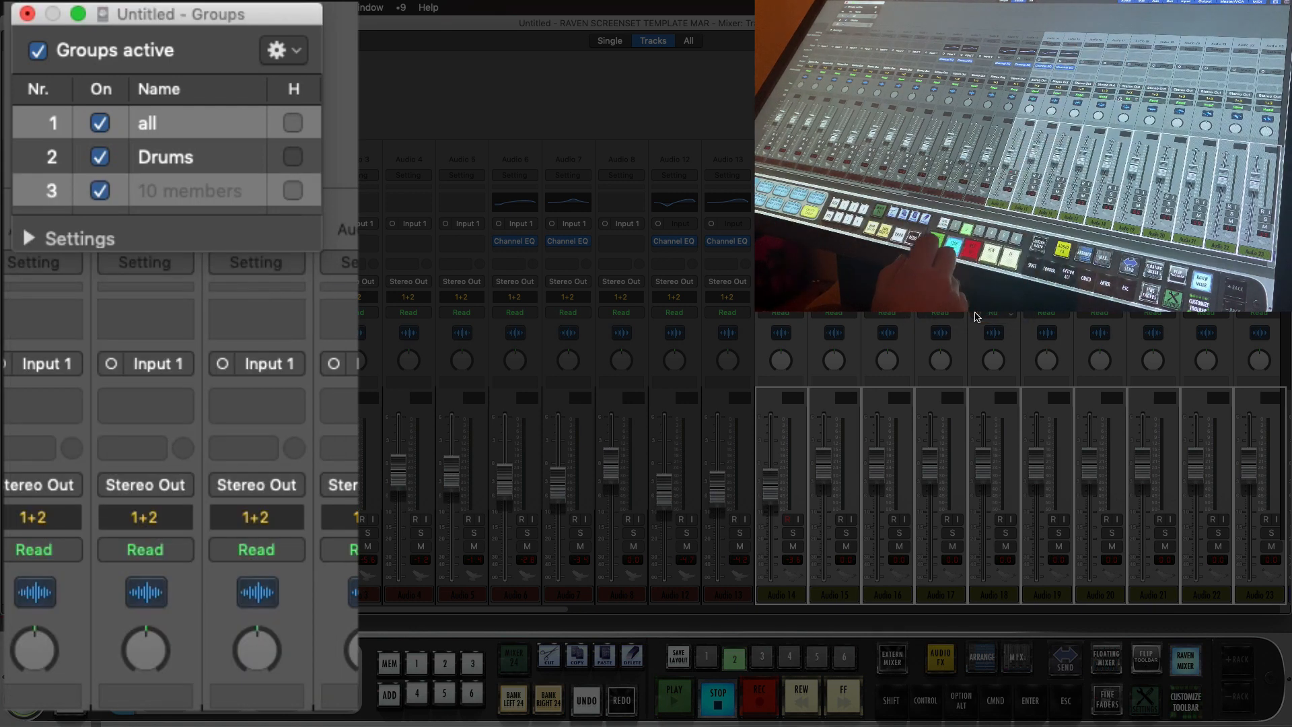
{"action": "left_click", "coordinate": [30, 238]}
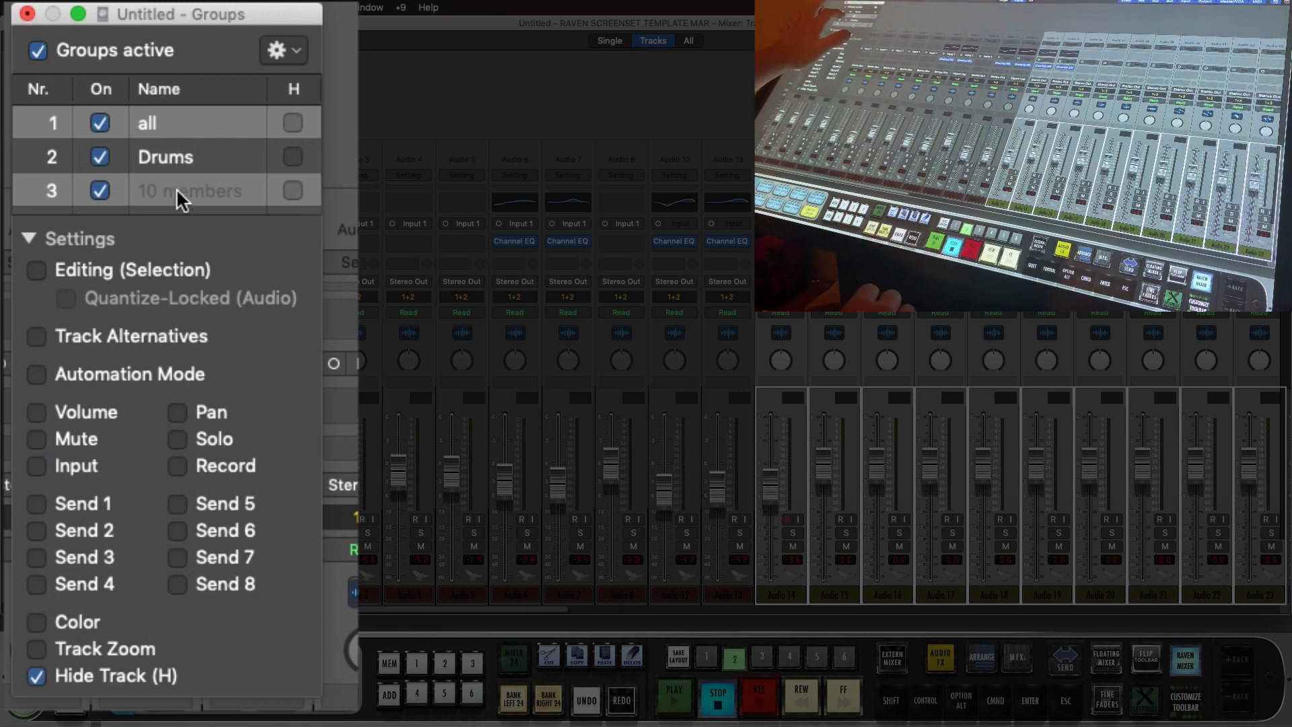
{"action": "double_click", "coordinate": [196, 191]}
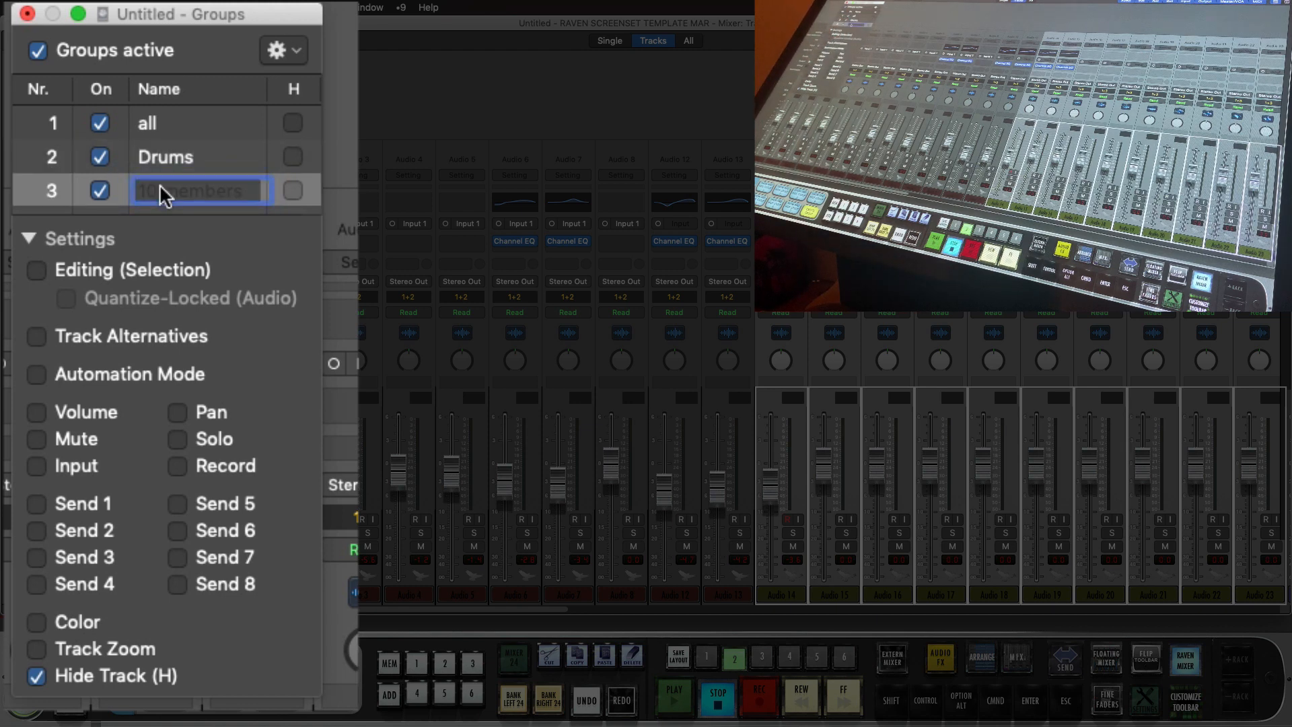
{"action": "type", "text": "Music"}
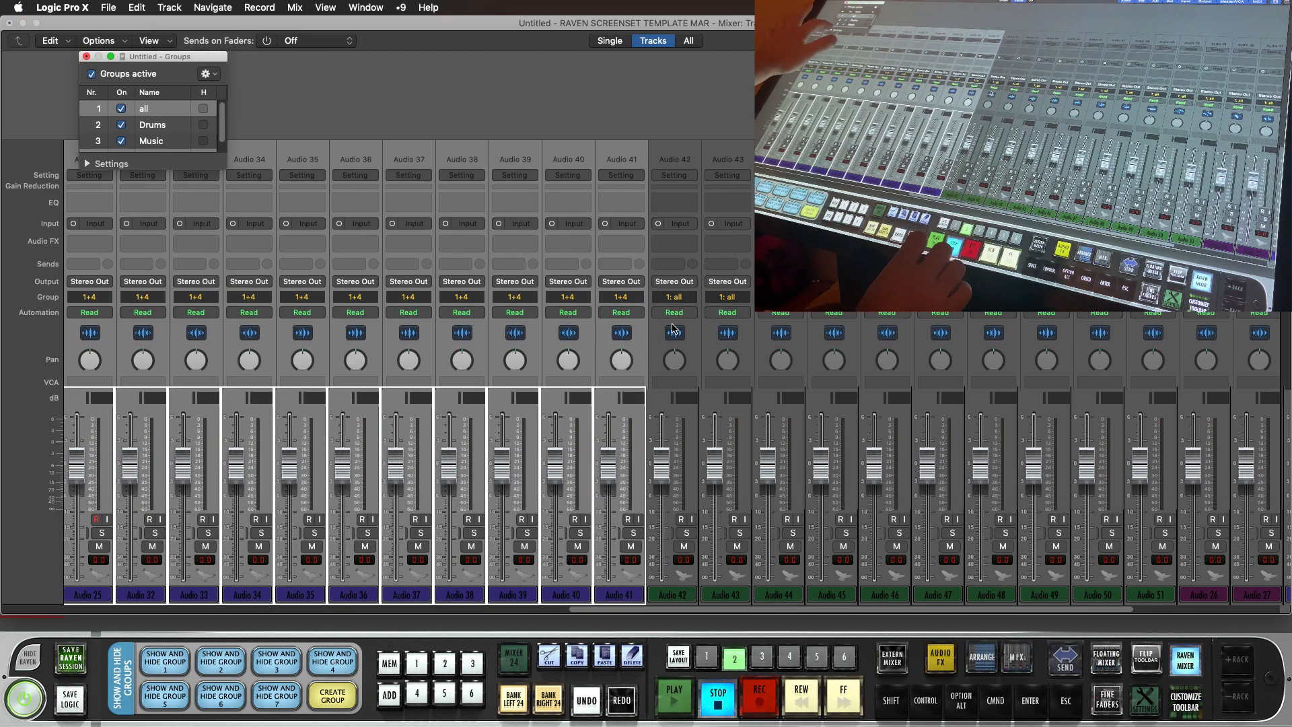
Set group 4 to hide tracks without automation linking, and name group 5 'FX'.
{"action": "left_click", "coordinate": [88, 164]}
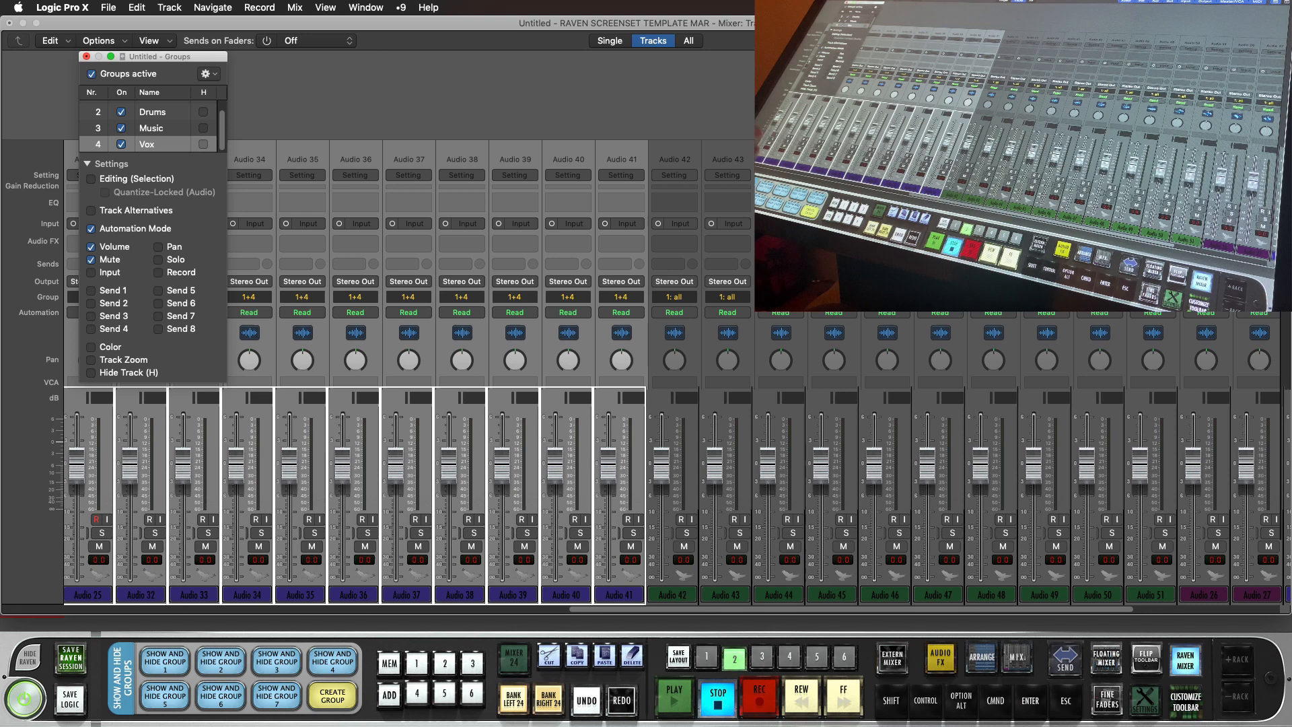
{"action": "left_click", "coordinate": [91, 372]}
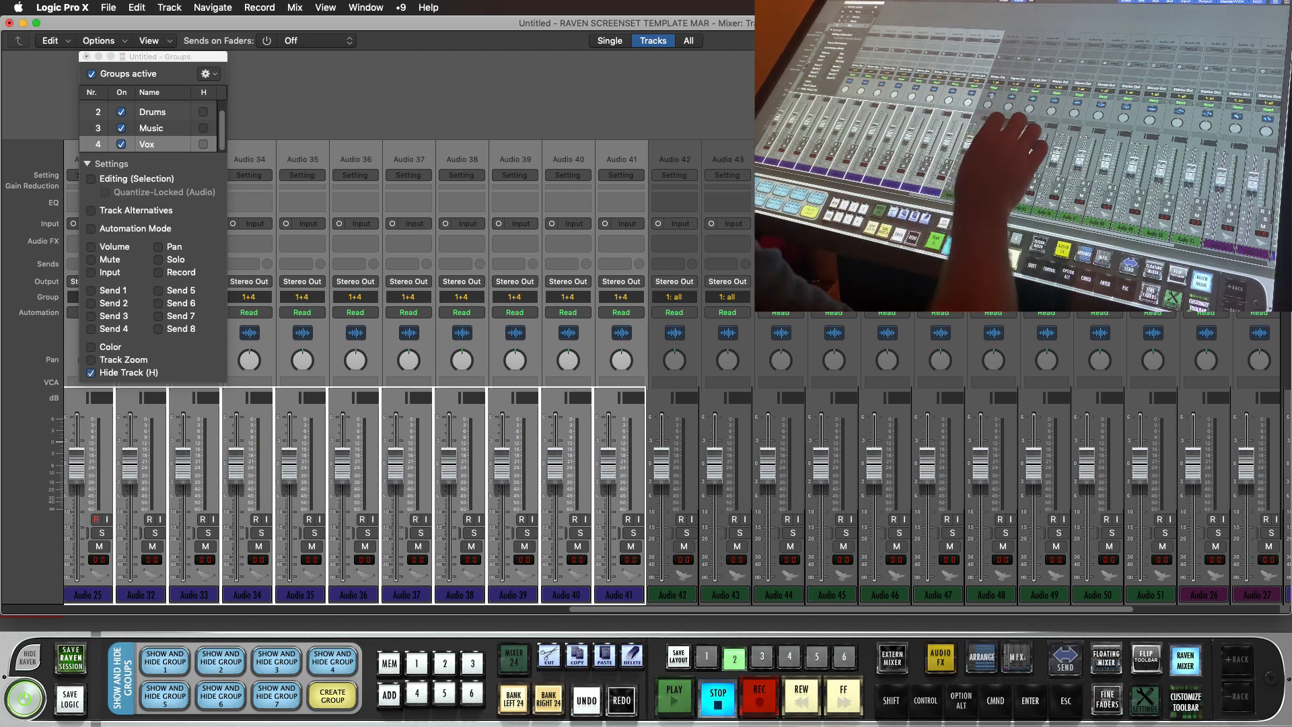
{"action": "left_click", "coordinate": [671, 595]}
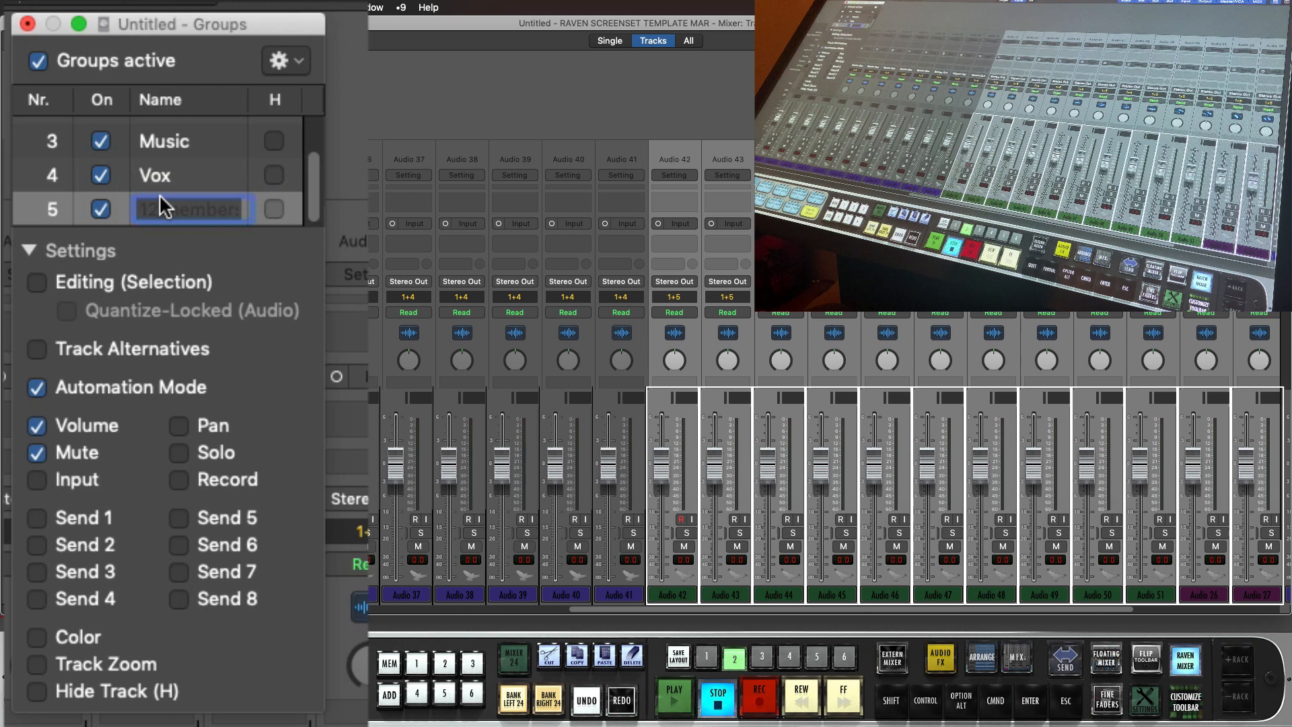
{"action": "type", "text": "FX"}
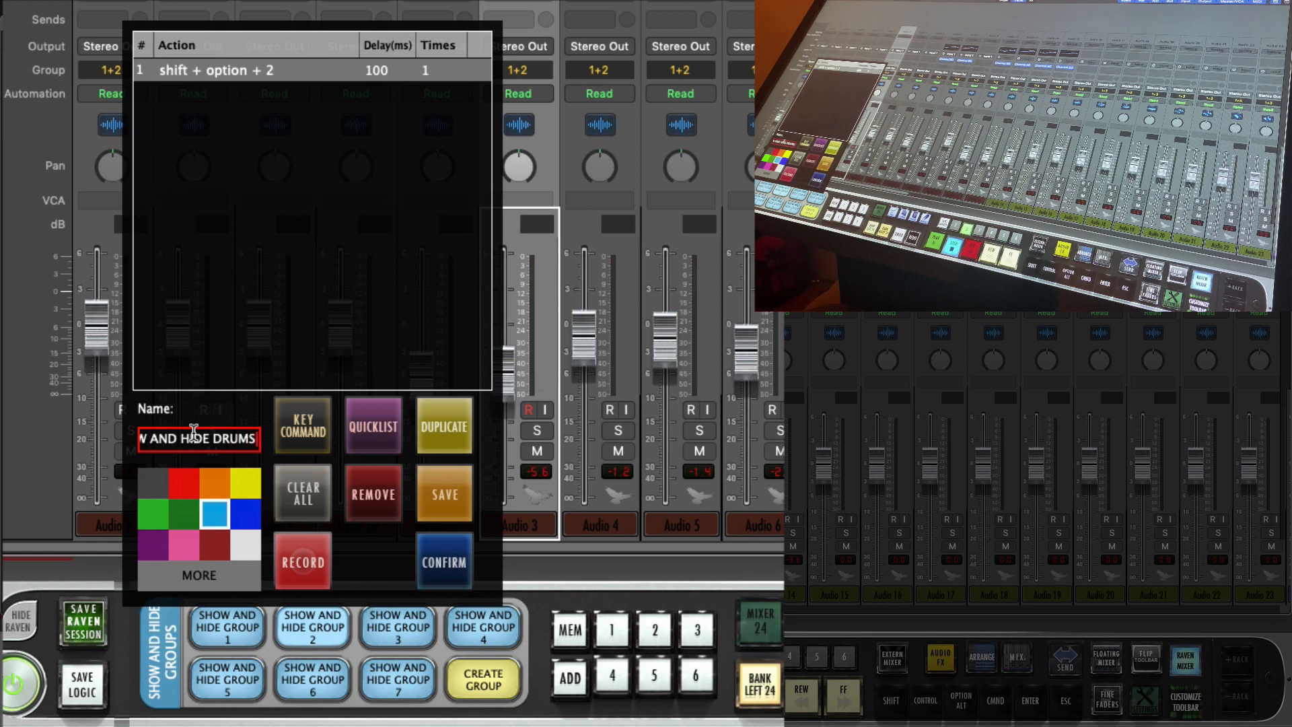
Rename the Show and Hide group buttons to ALL, DRUMS, MUSIC and FX.
{"action": "left_click", "coordinate": [444, 561]}
{"action": "type", "text": "SHOW AND HIDE F"}
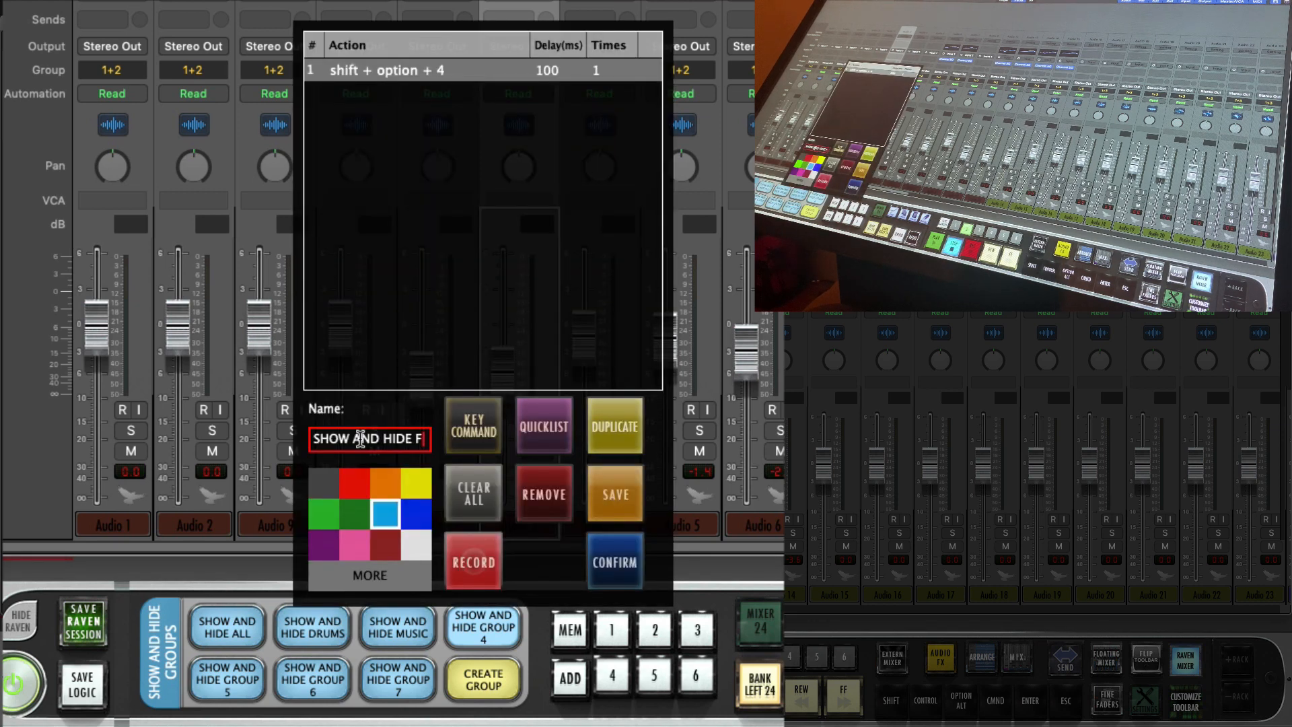
{"action": "type", "text": "X"}
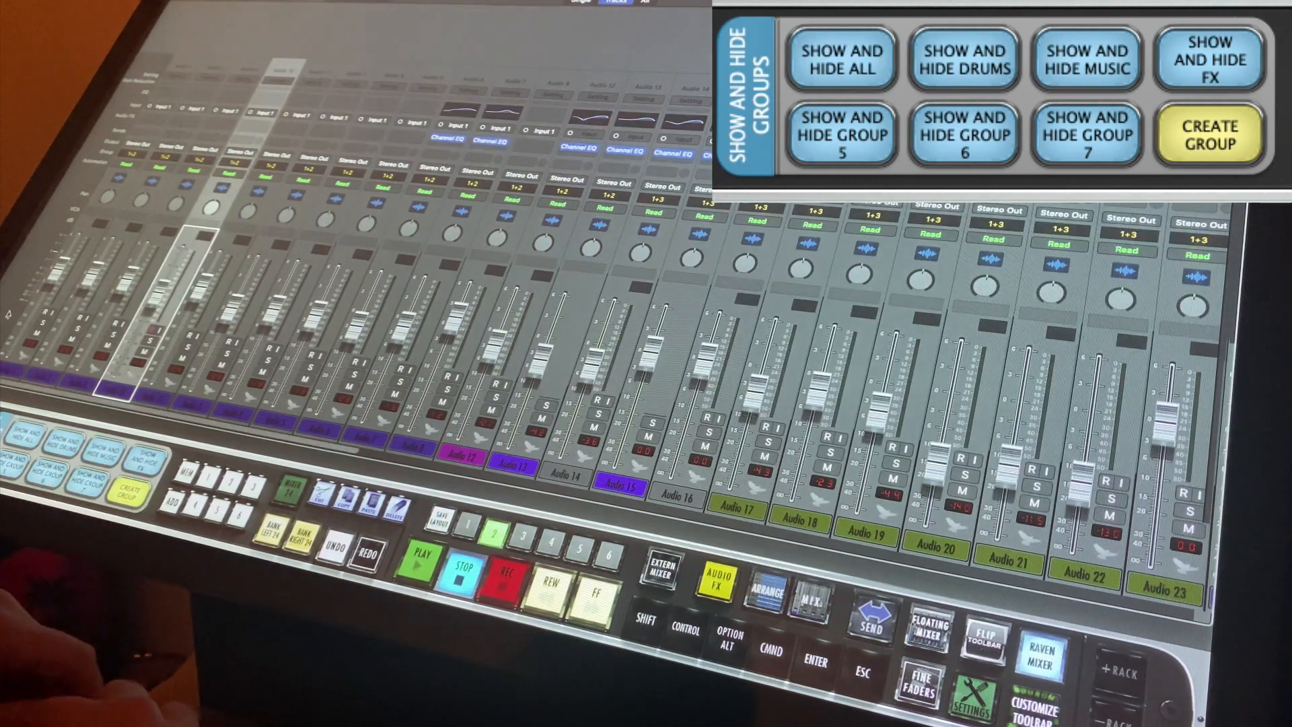
Trigger the SHOW AND HIDE ALL button to toggle every mixer track.
{"action": "left_click", "coordinate": [842, 59]}
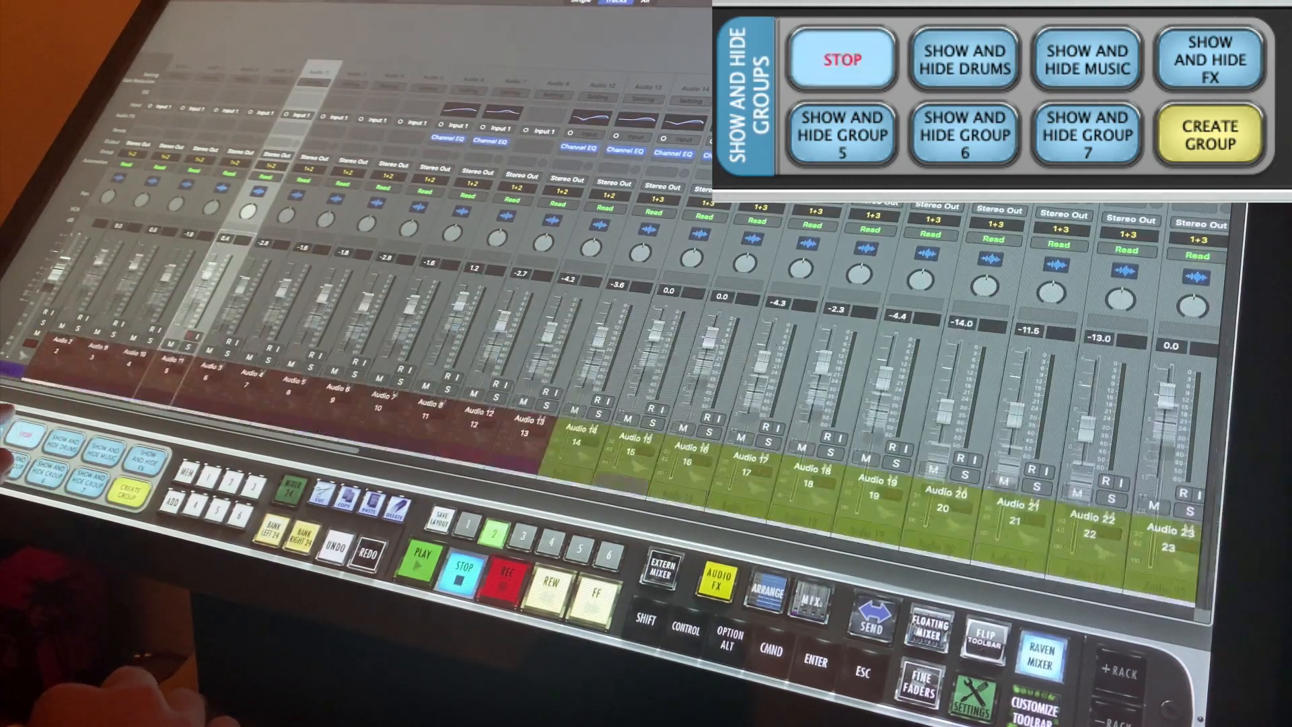